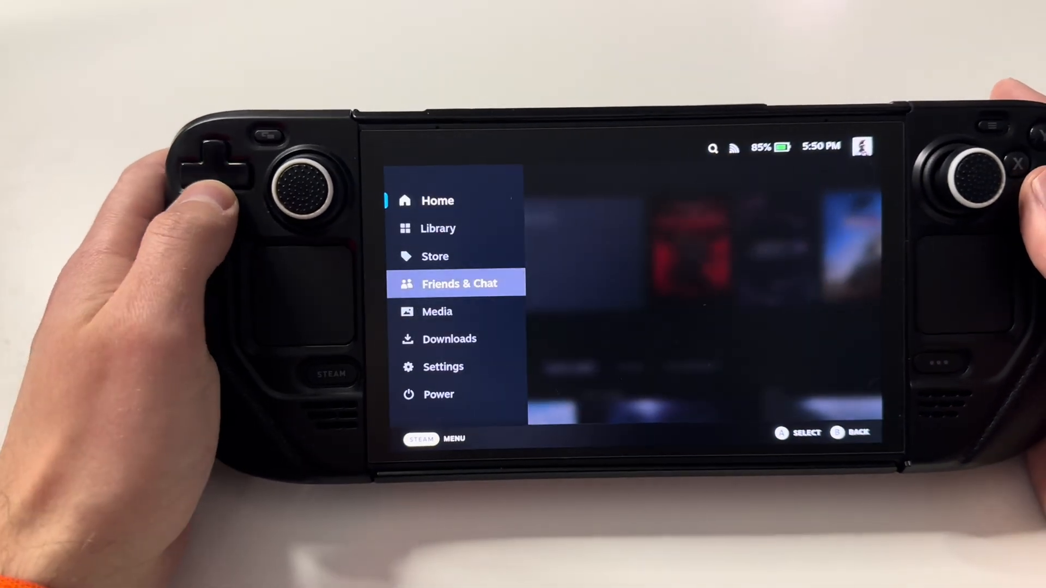
Switch the Steam Deck to Desktop Mode from the power options.
{"action": "left_click", "coordinate": [438, 394]}
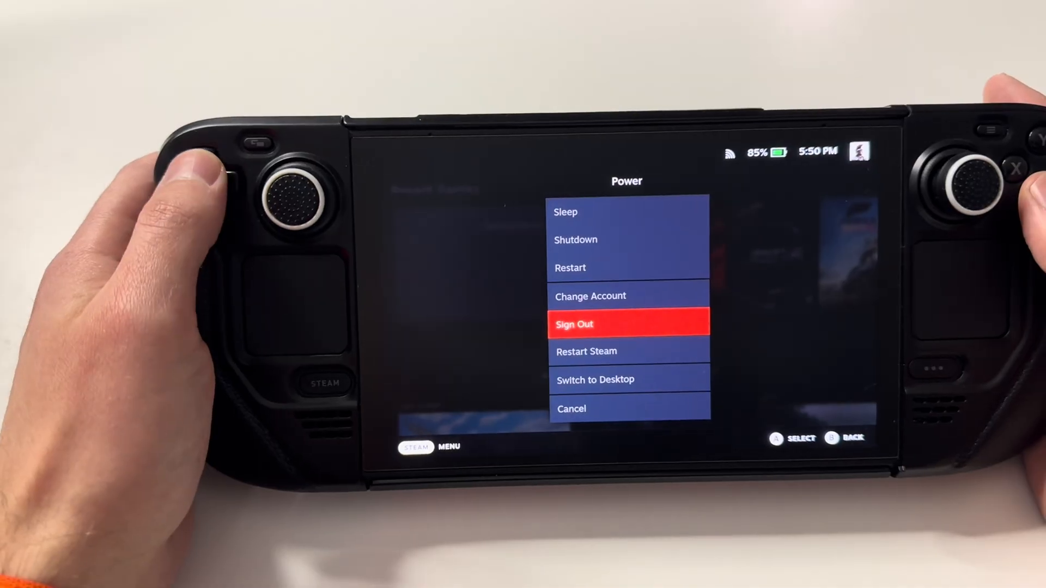
{"action": "left_click", "coordinate": [595, 380]}
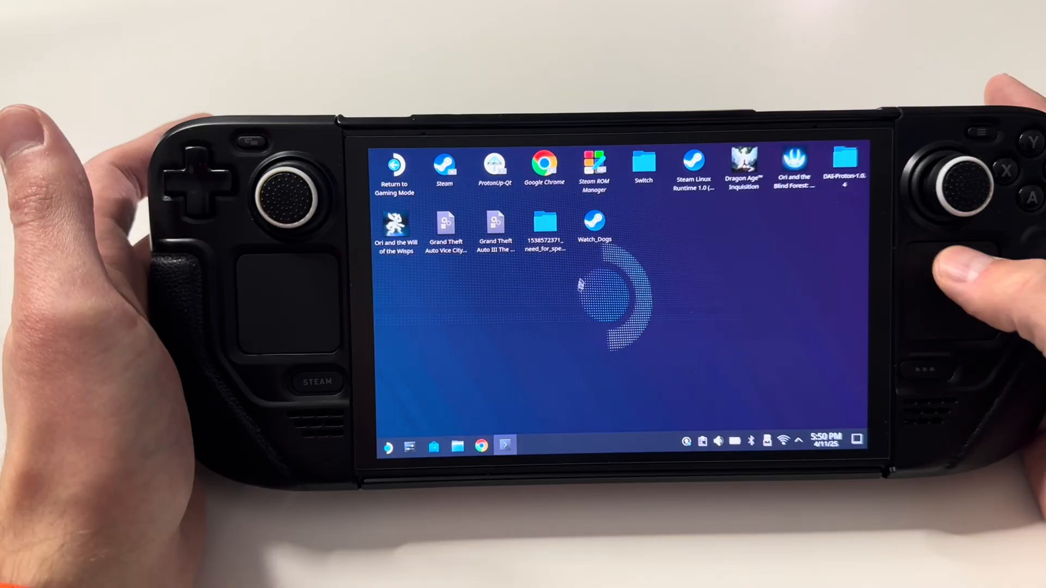
Return from the desktop to Game Mode with the Return to Gaming Mode shortcut.
{"action": "left_click", "coordinate": [593, 225]}
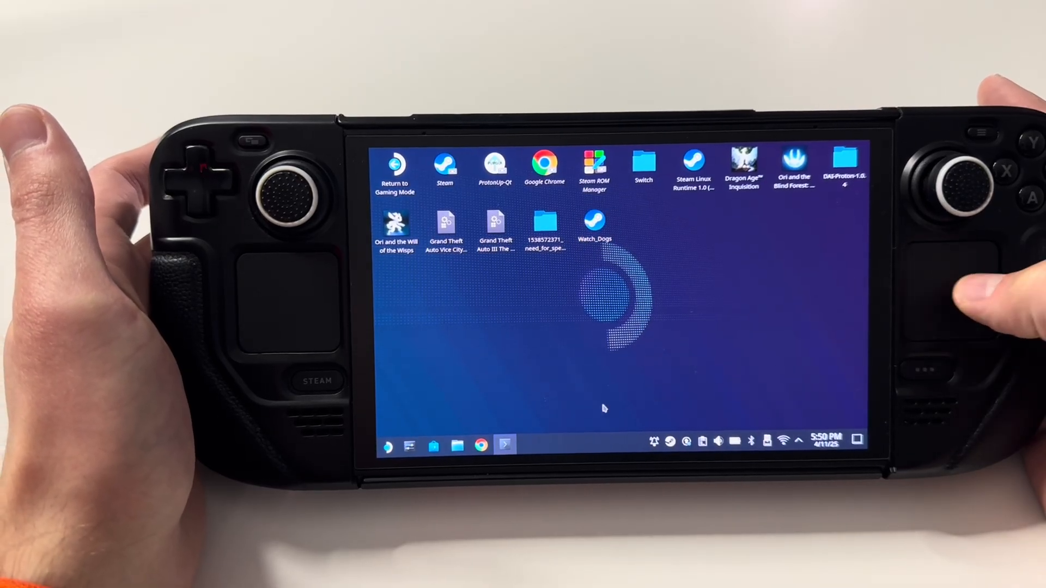
{"action": "left_click", "coordinate": [395, 164]}
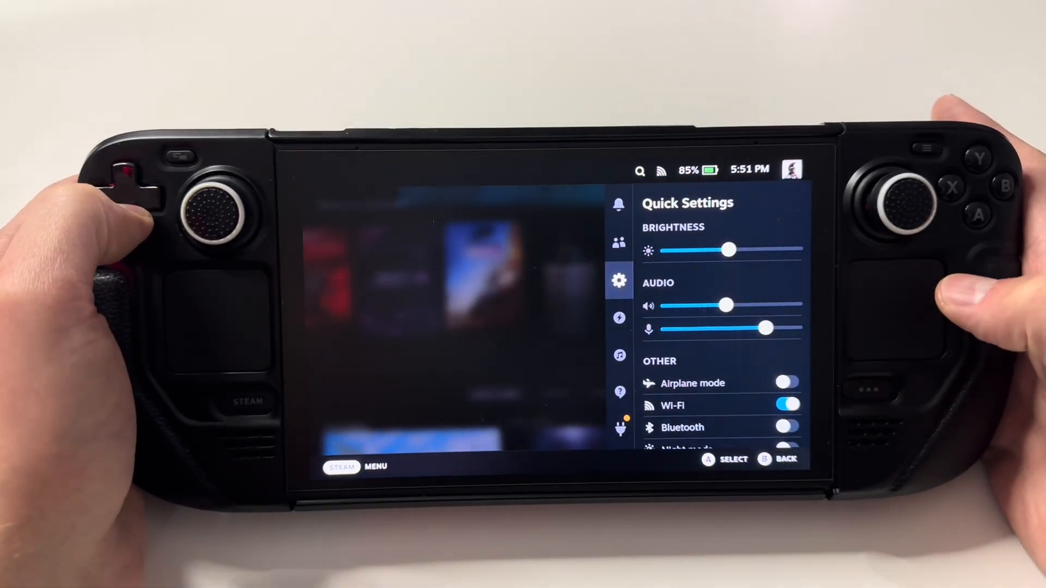
Show the Decky plugin tab listing CheatDeck and PowerTools in Quick Access.
{"action": "left_click", "coordinate": [619, 427]}
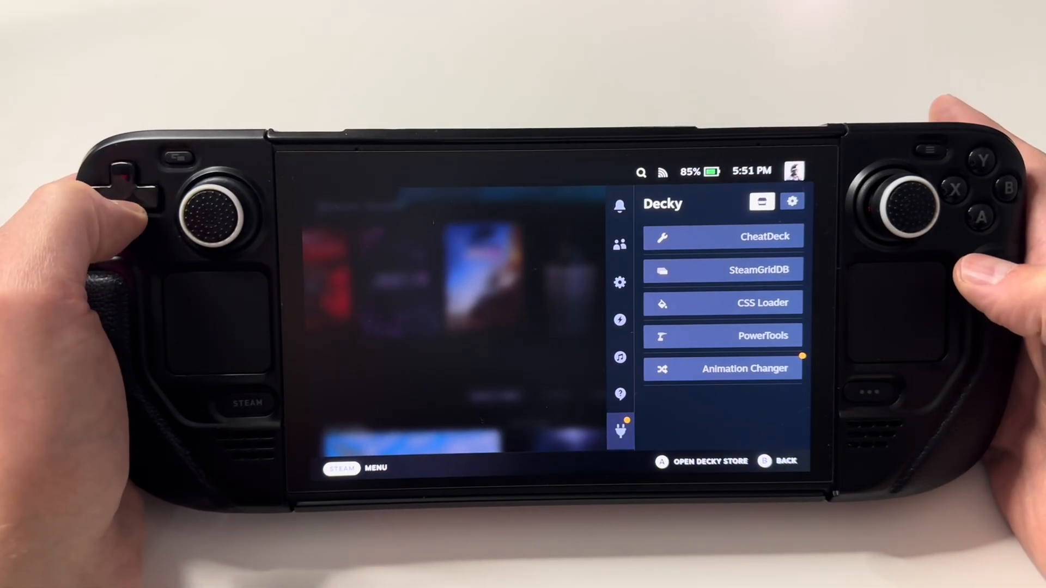